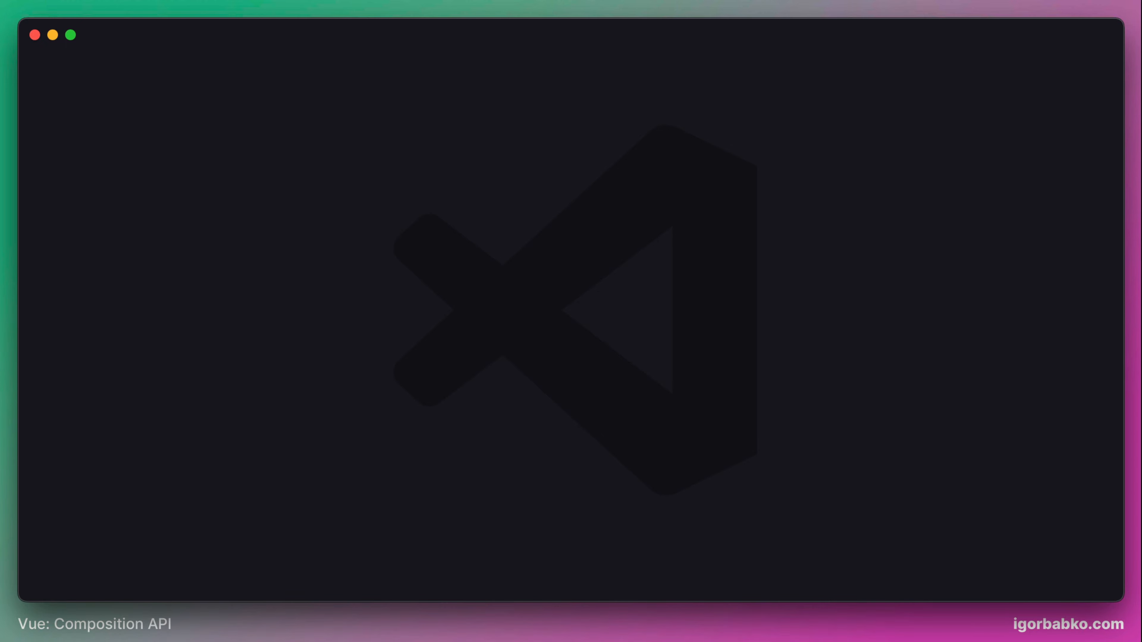
Locate timeline-items.js in the src folder via Quick Open and bring it into the editor.
text(timeline)
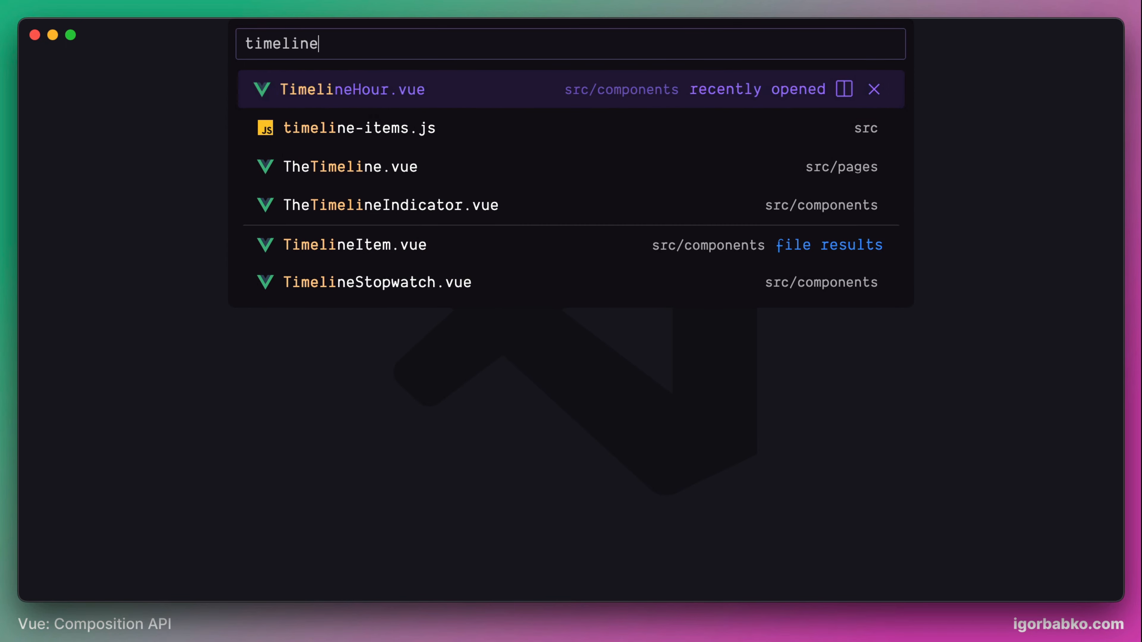
click(359, 128)
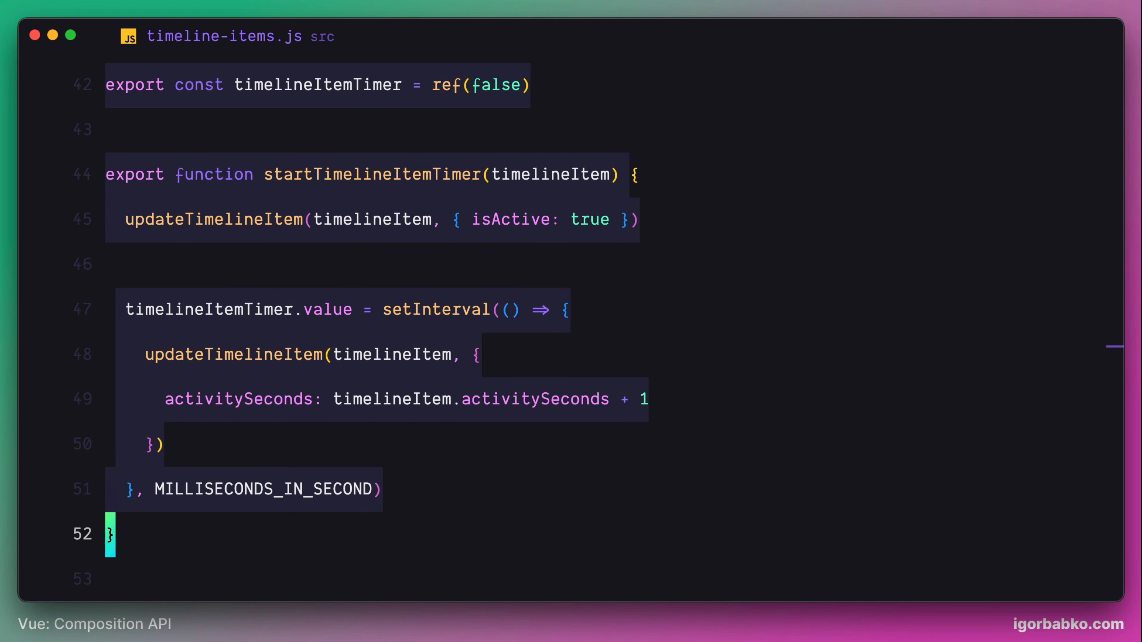
Review the timer state and functions further down in timeline-items.js before cutting them out.
scroll(down, 3)
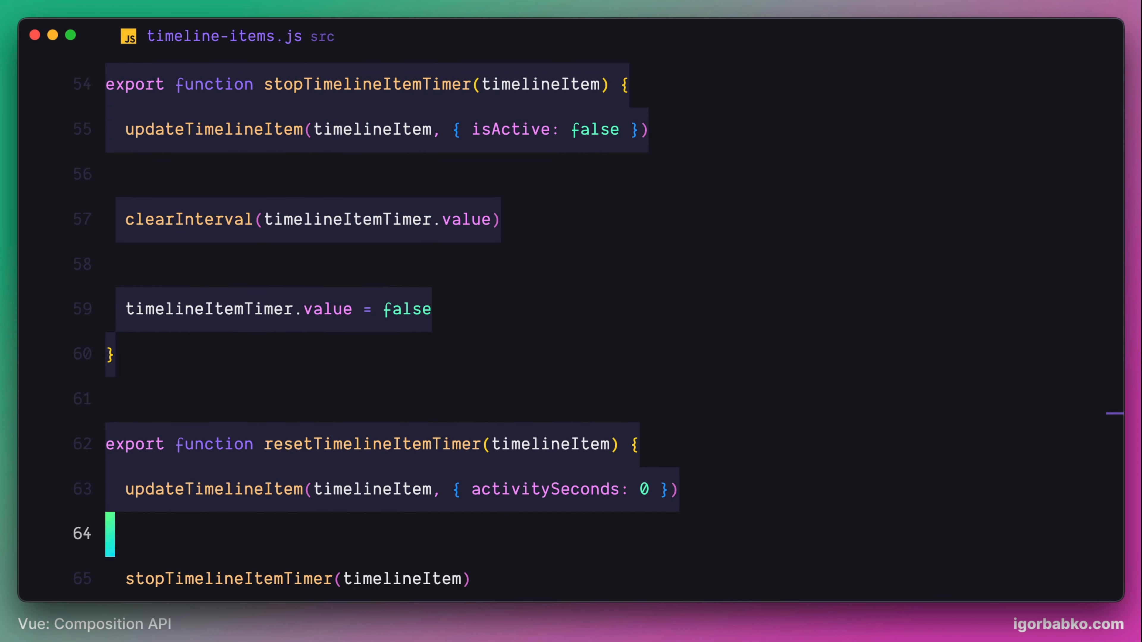
scroll(down, 3)
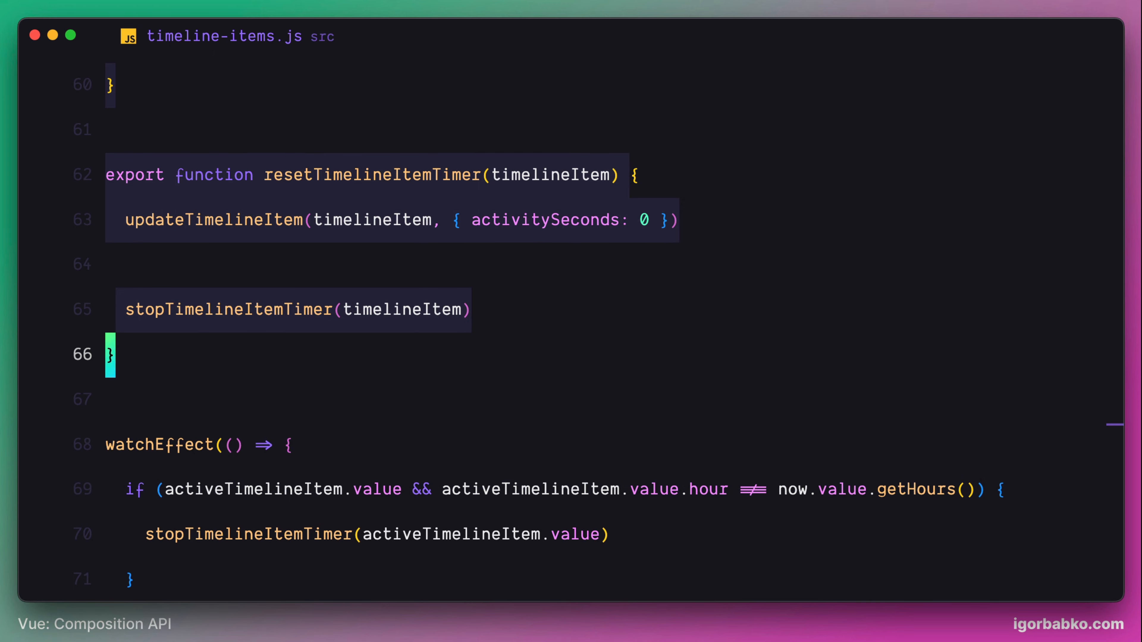
scroll(down, 3)
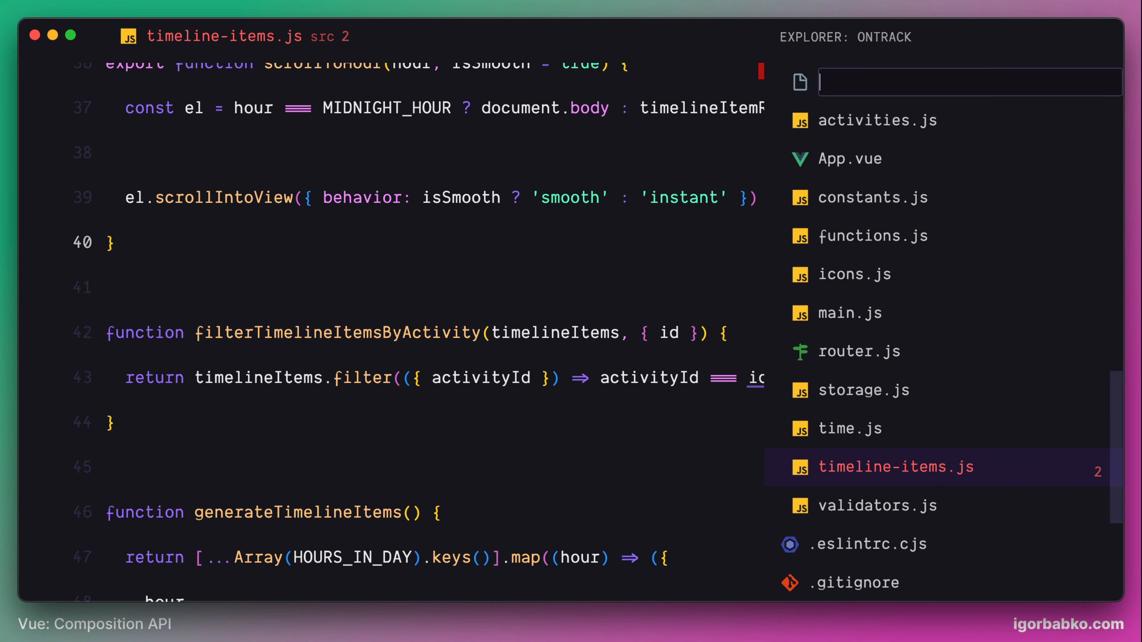
Name the new file timeline-item-timer.js and move the timer code into it with its imports.
text(timeline)
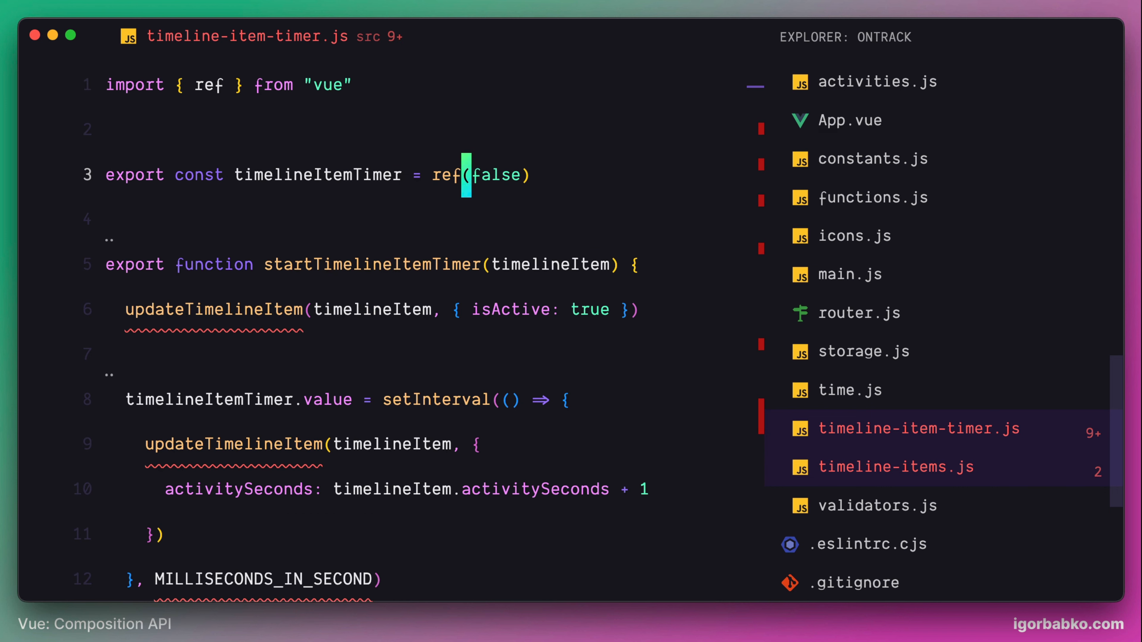
scroll(down, 3)
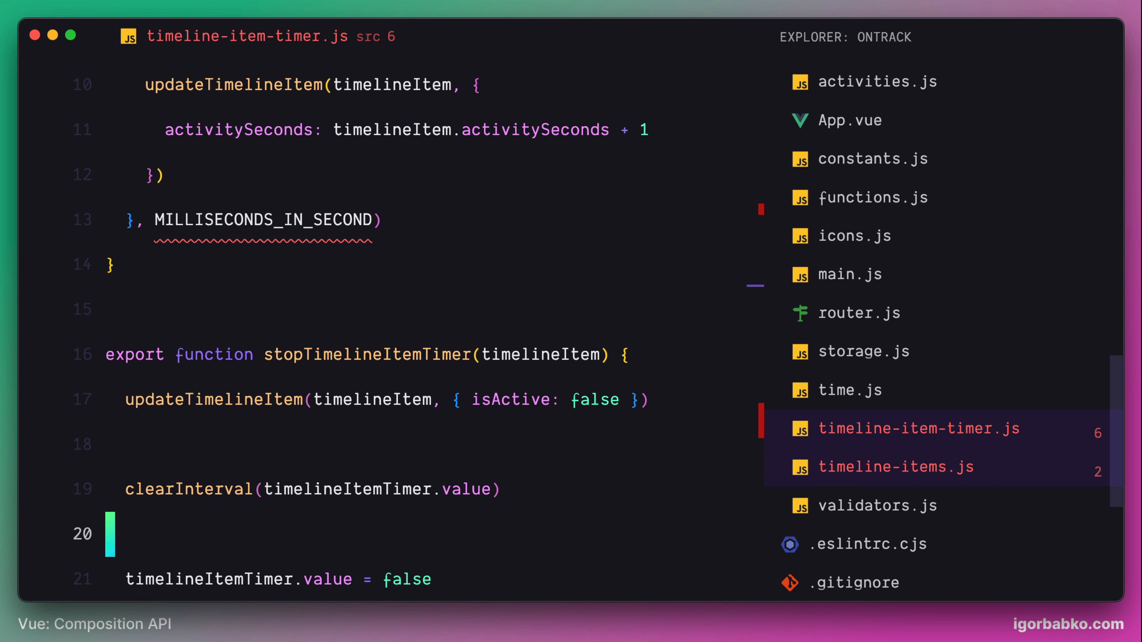
scroll(down, 3)
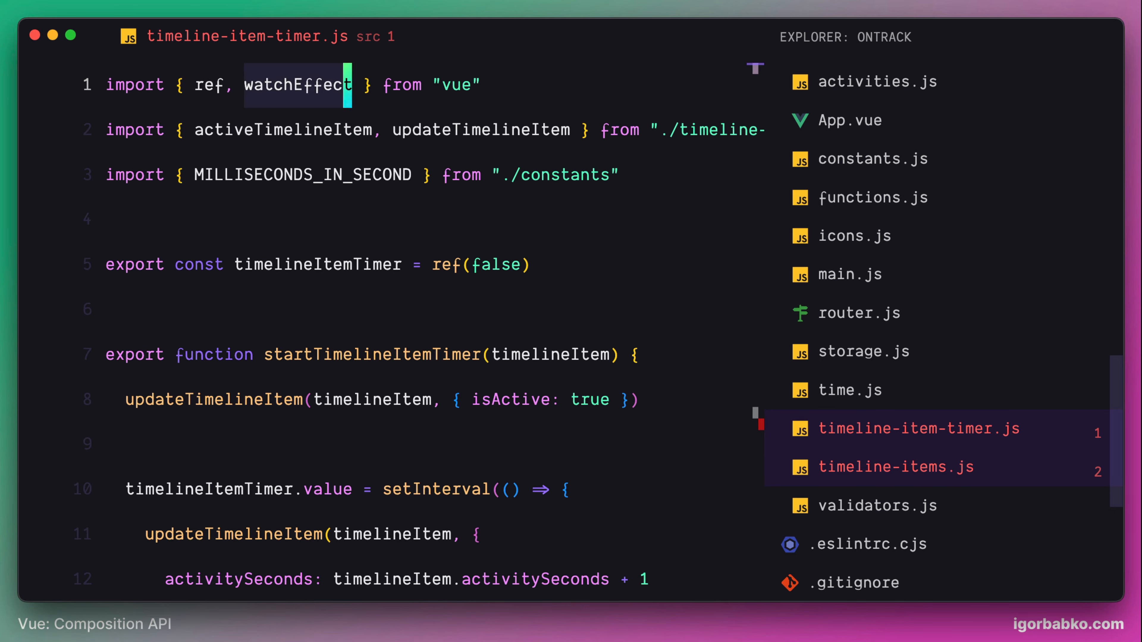
Trim timeline-items.js to import only computed, ref, constants and now, then look up TimelineStopwatch.
click(896, 467)
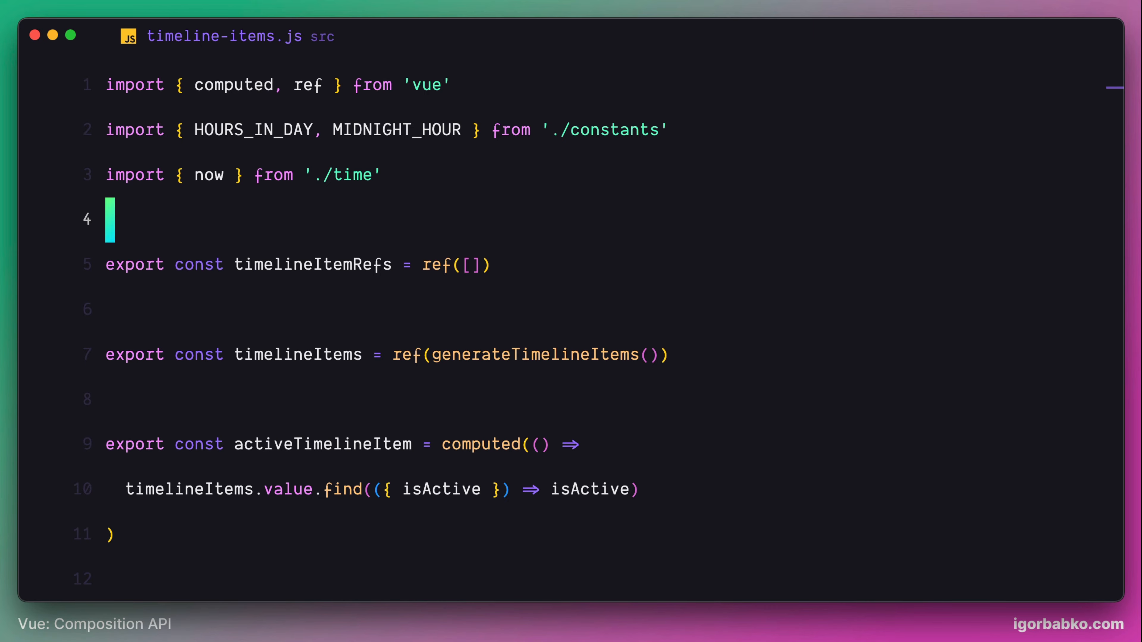
text(timelinestopw)
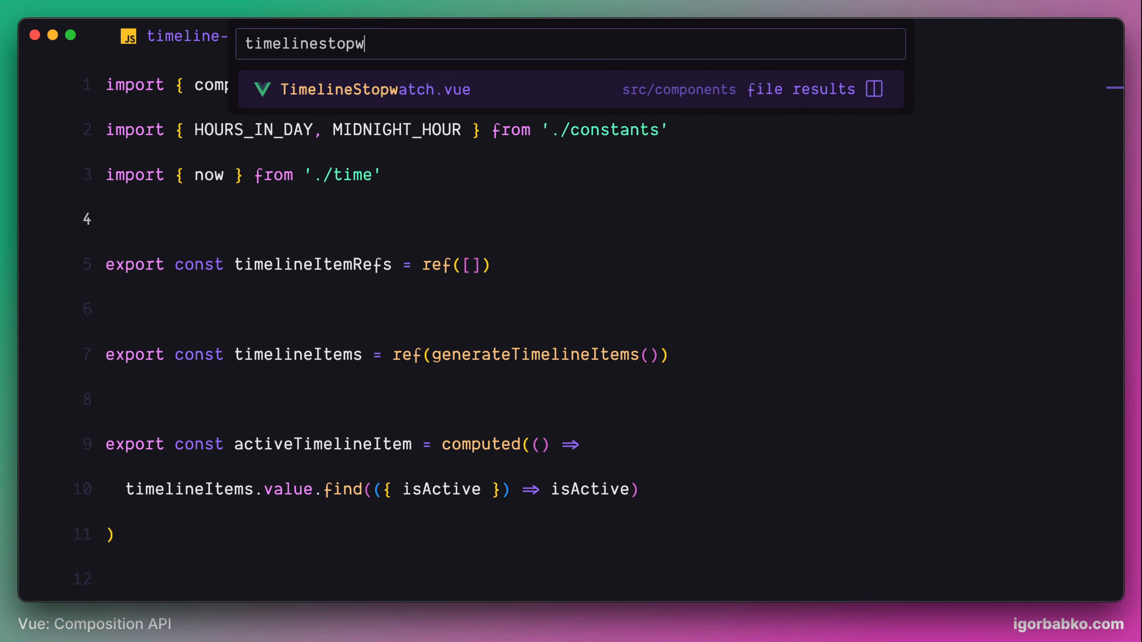
Point TimelineStopwatch.vue's timer imports at '../timeline-item-timer' instead of '../timeline-items'.
click(376, 90)
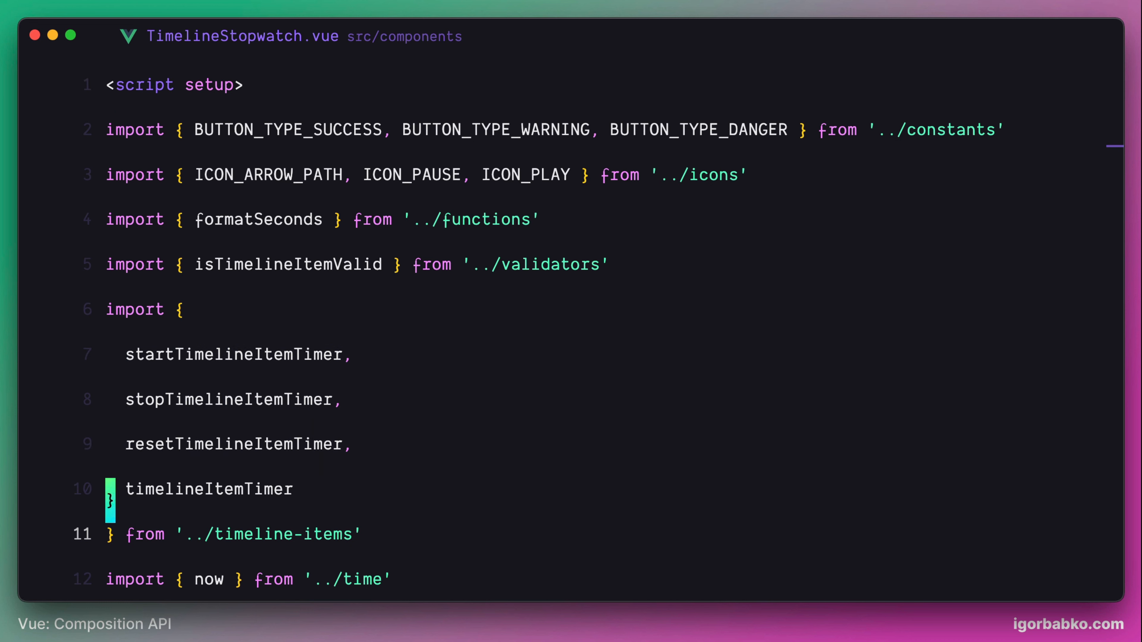
key(Backspace)
text(-timer)
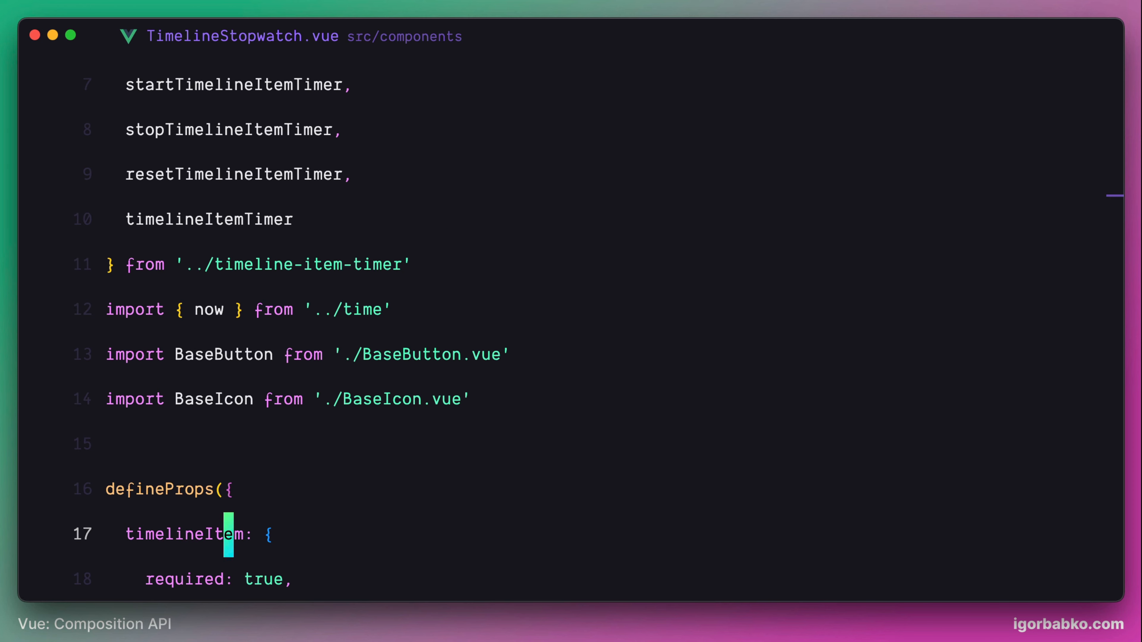
double_click(184, 534)
text(main.)
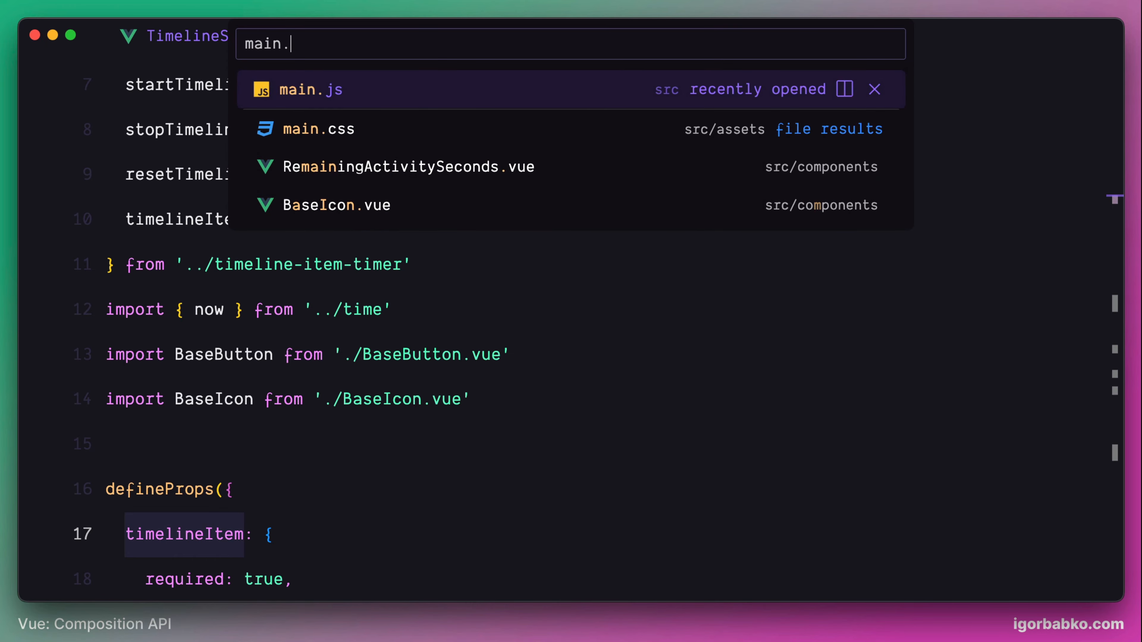
Split main.js imports so startTimelineItemTimer comes from './timeline-item-timer' and activeTimelineItem from './timeline-items'.
click(310, 90)
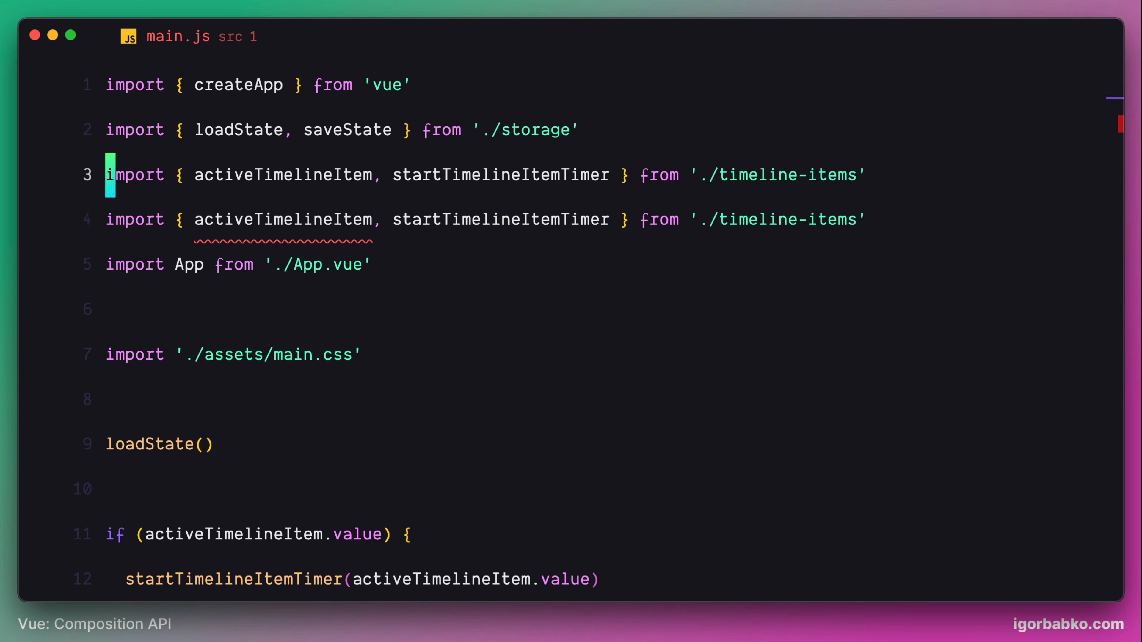
key(Delete)
text(-)
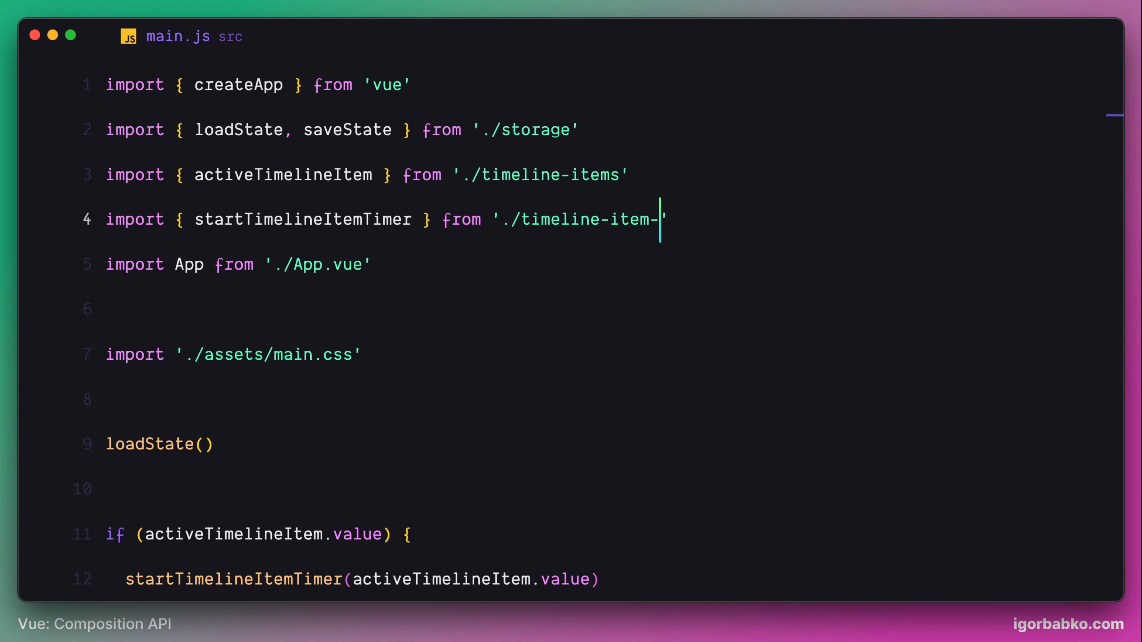
text(timer')
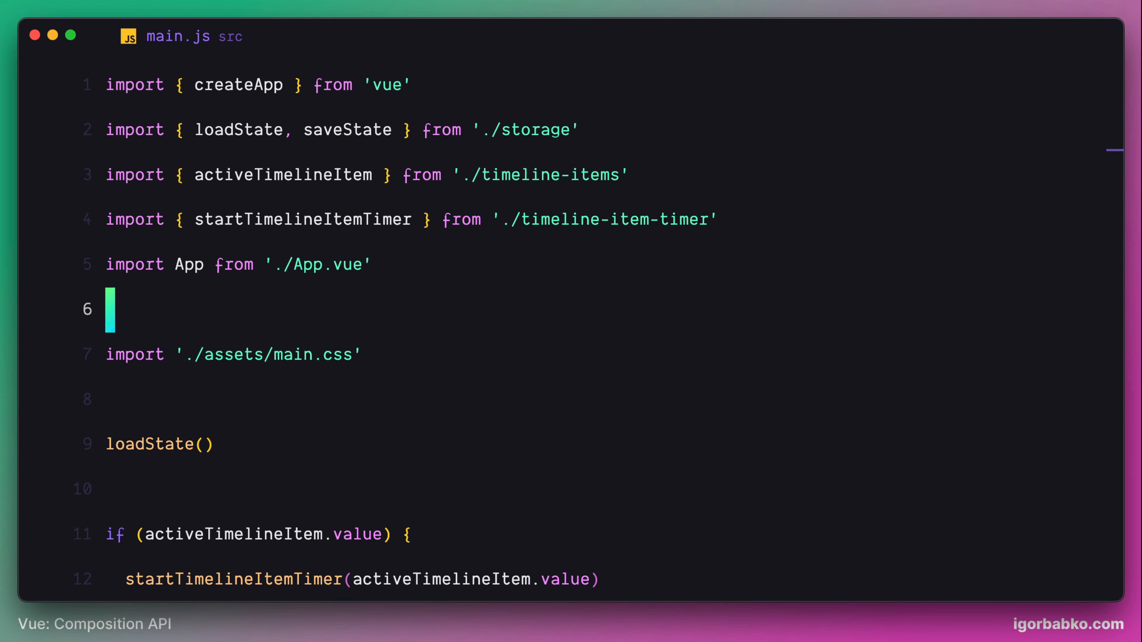
text(timeitemtimerjs)
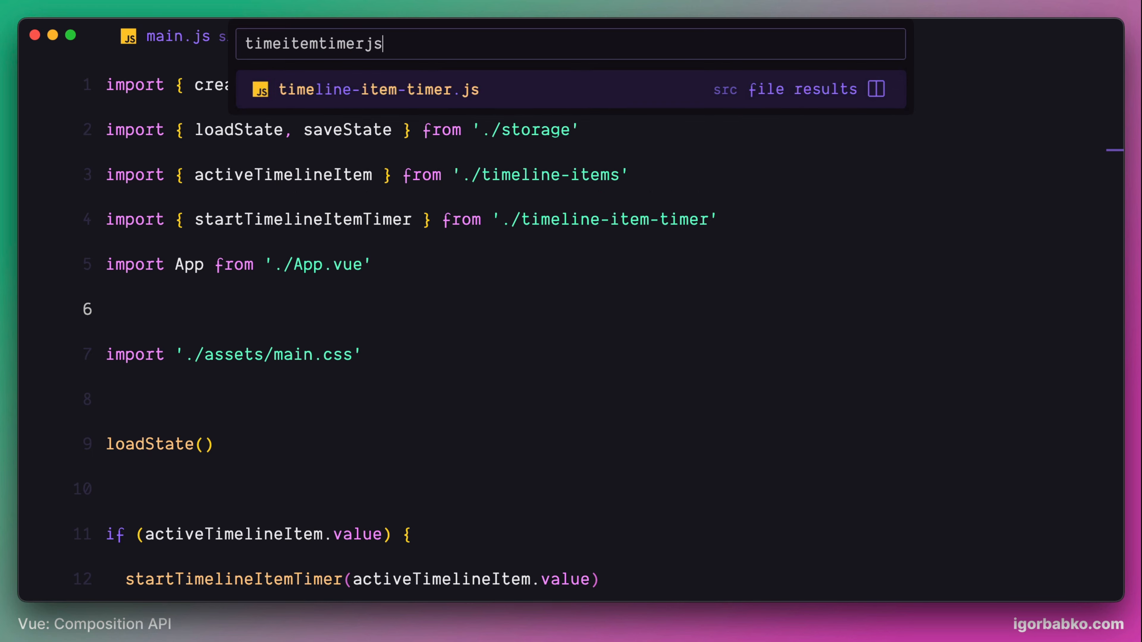
Bring timeline-item-timer.js back into the editor to review the moved timer module.
click(364, 89)
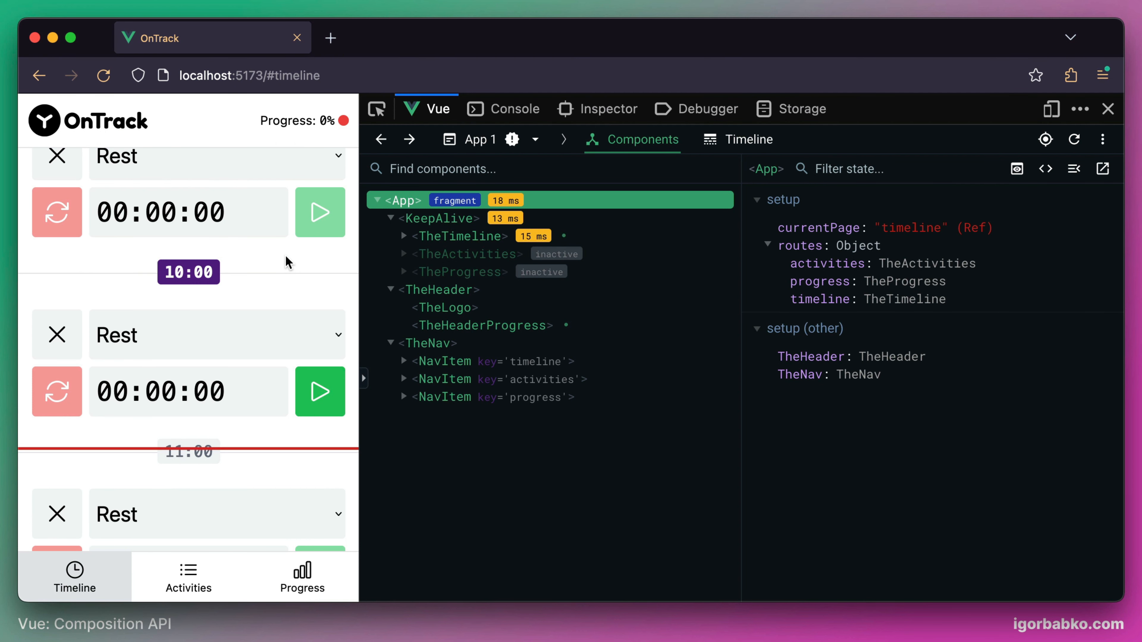
Run the 10:00 Coding timer, confirm it on the Progress page, then reset it to 00:00:00.
click(320, 392)
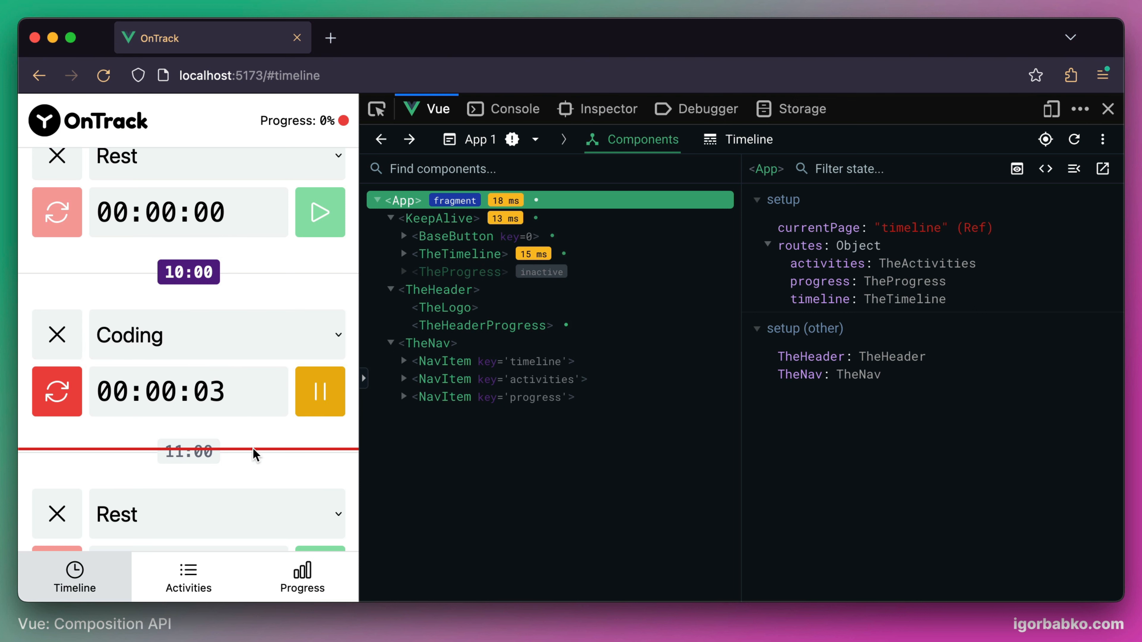
click(301, 575)
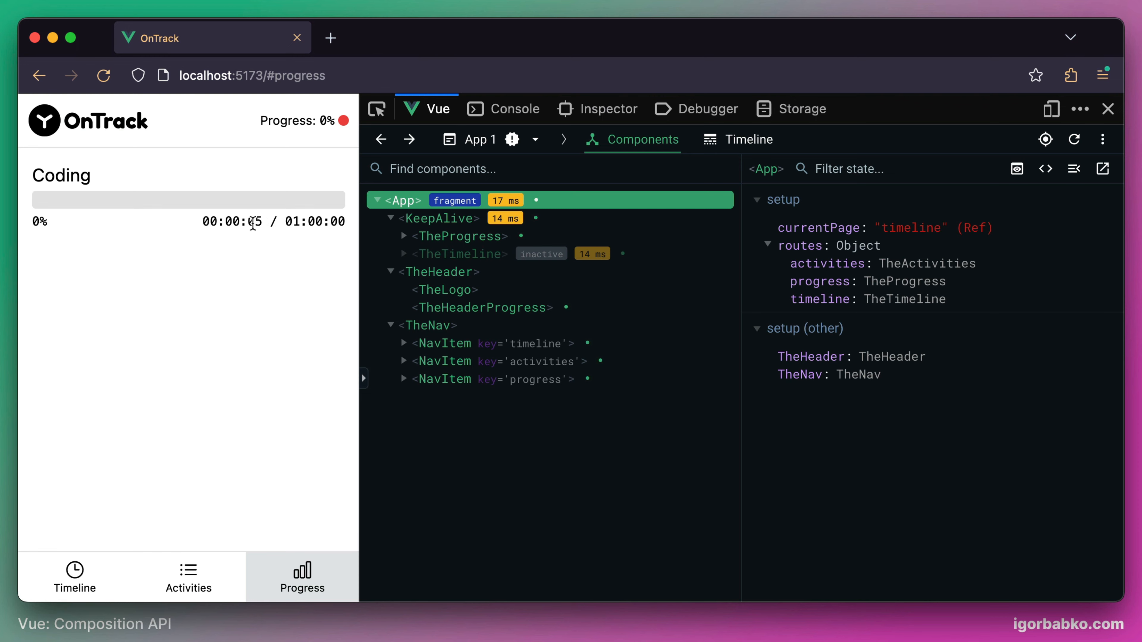
click(74, 575)
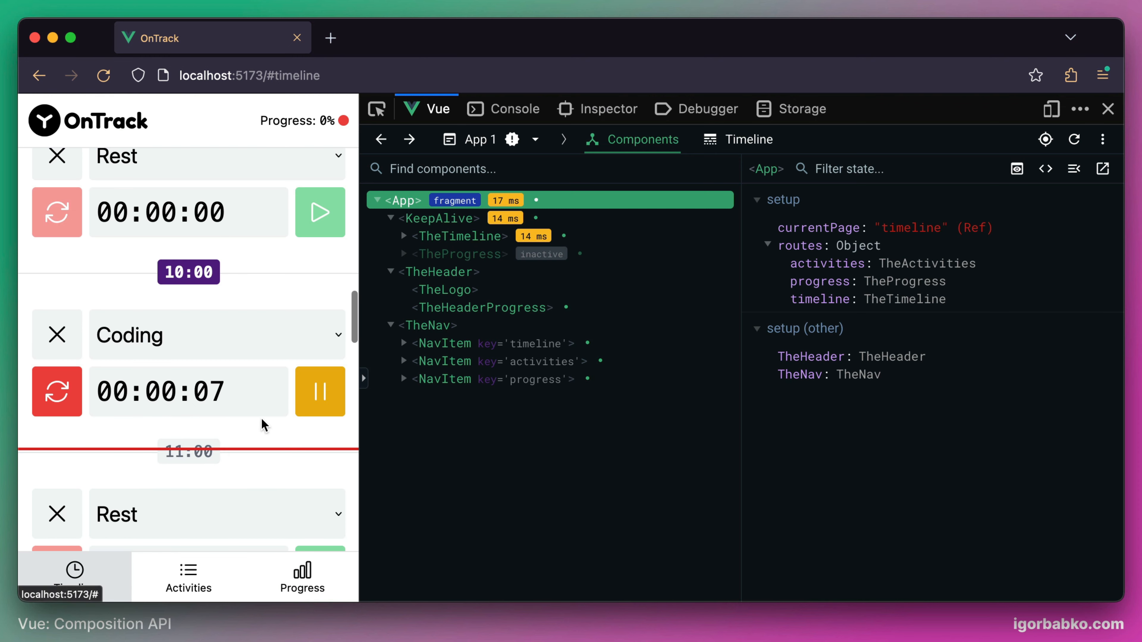
click(56, 392)
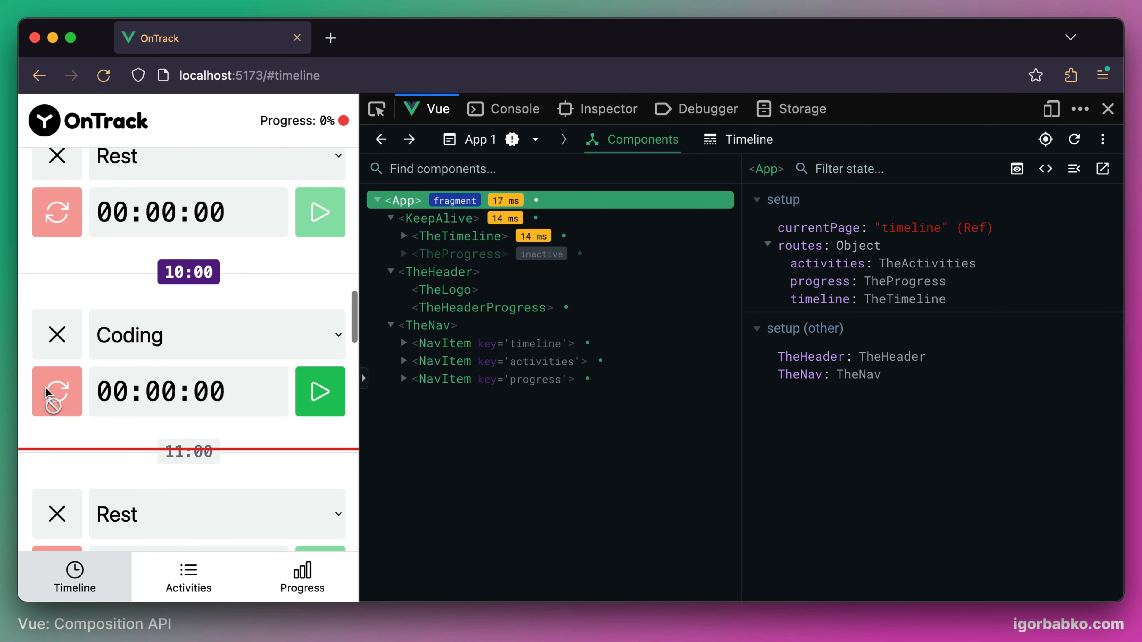